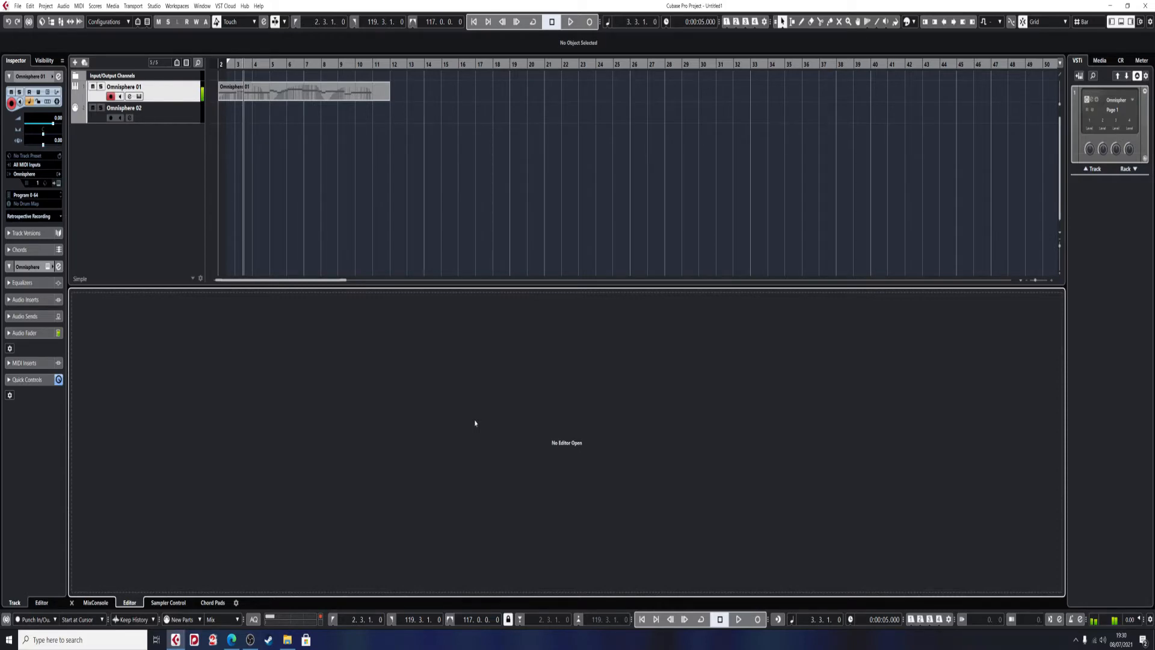
Copy the Omnisphere 01 part onto the Omnisphere 02 track and open it in the Key Editor
{"action": "left_click", "coordinate": [133, 108]}
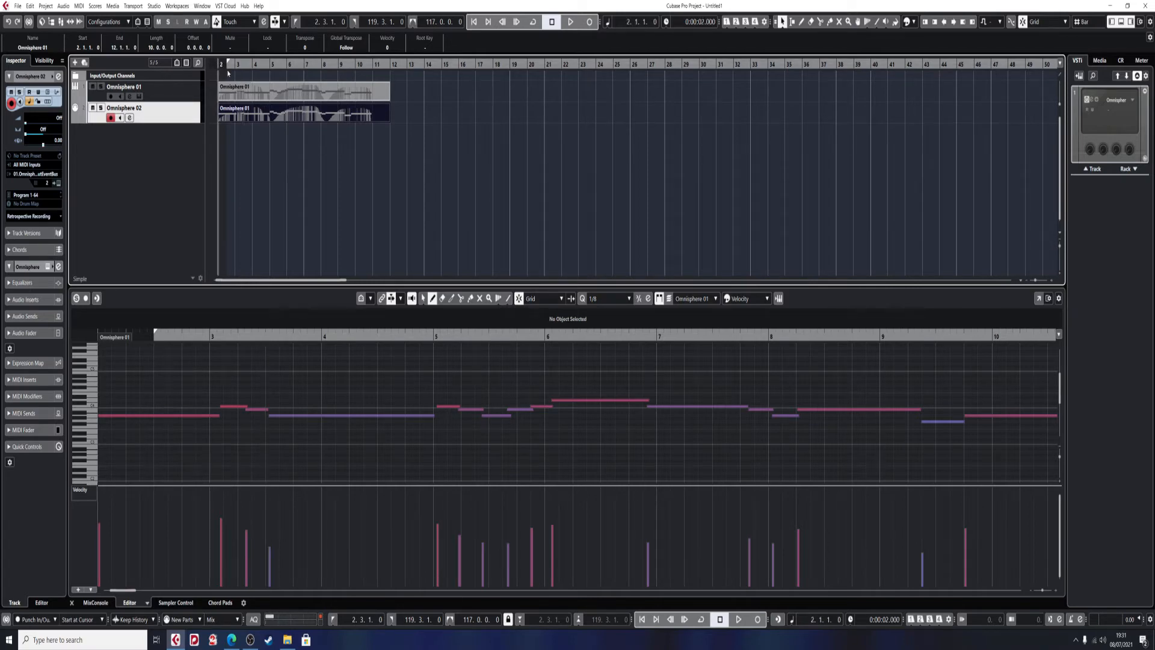
{"action": "left_click", "coordinate": [570, 22]}
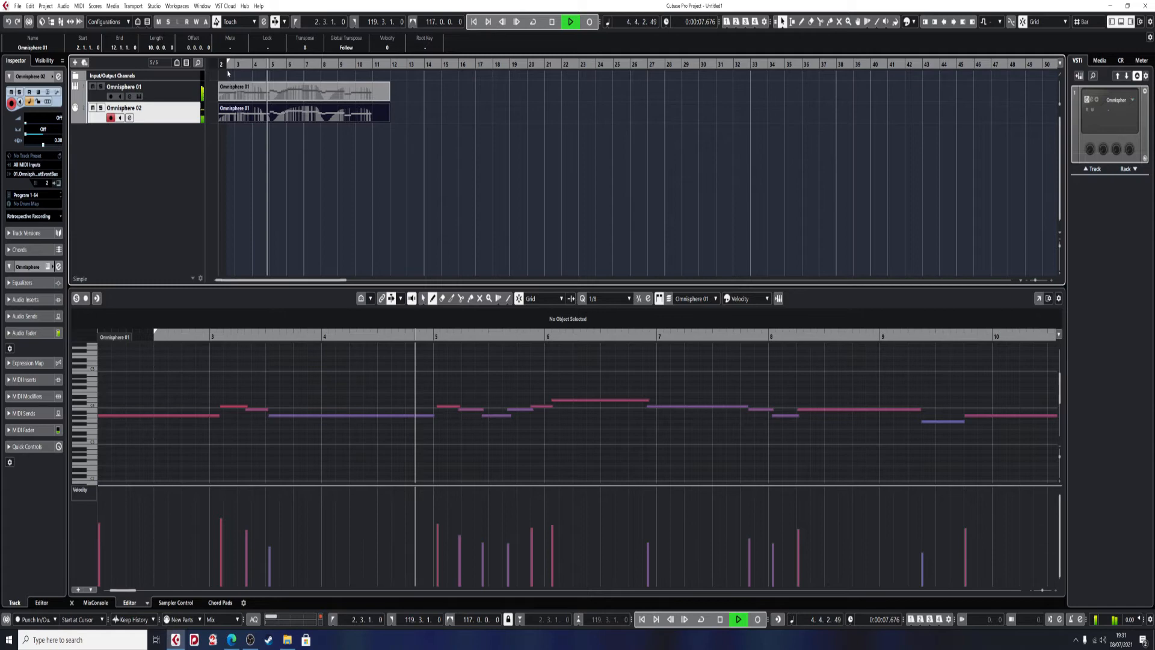
{"action": "left_click", "coordinate": [572, 22]}
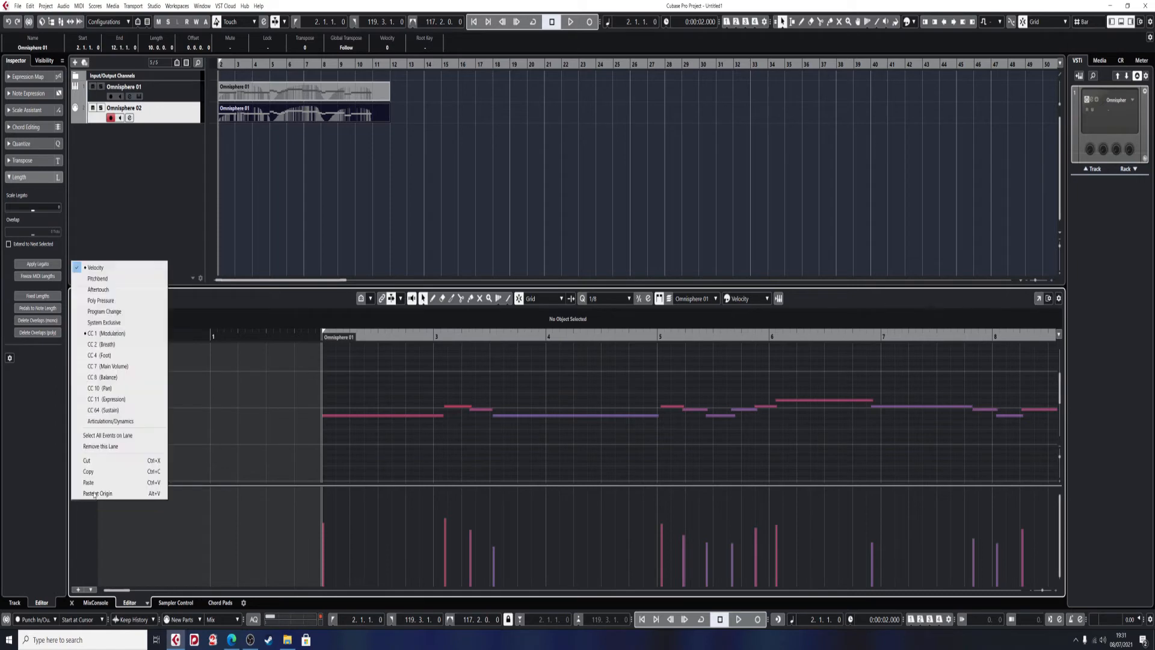
{"action": "mouse_move", "coordinate": [107, 333]}
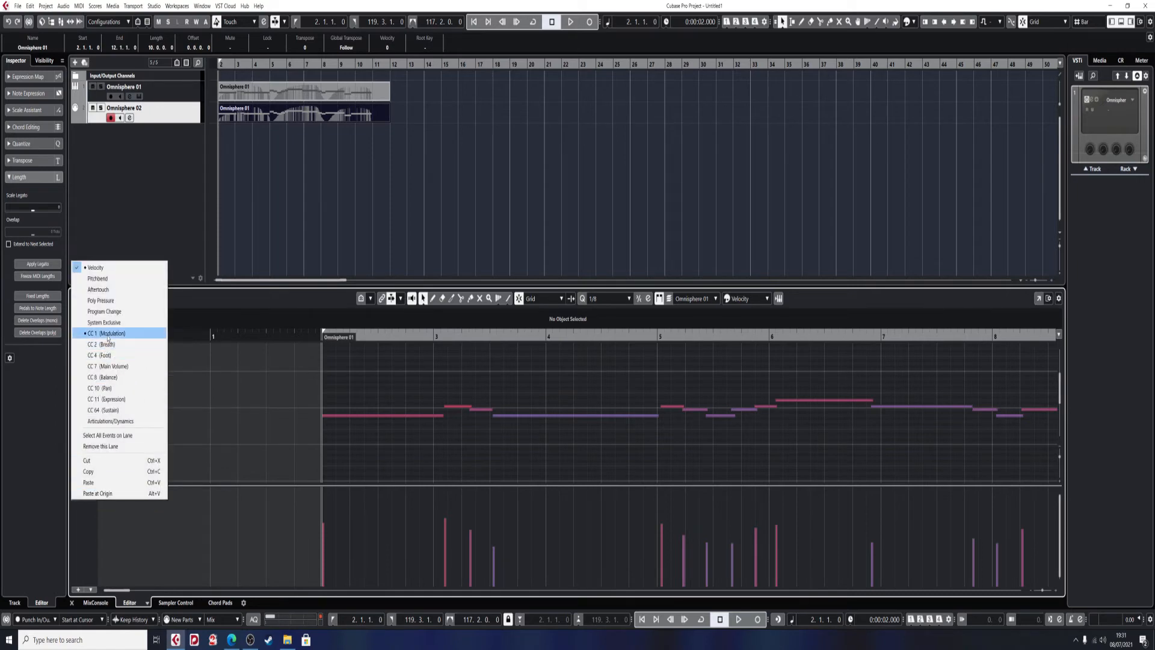
Switch the copied part's controller lane from velocity to Modulation (CC 1)
{"action": "left_click", "coordinate": [103, 334]}
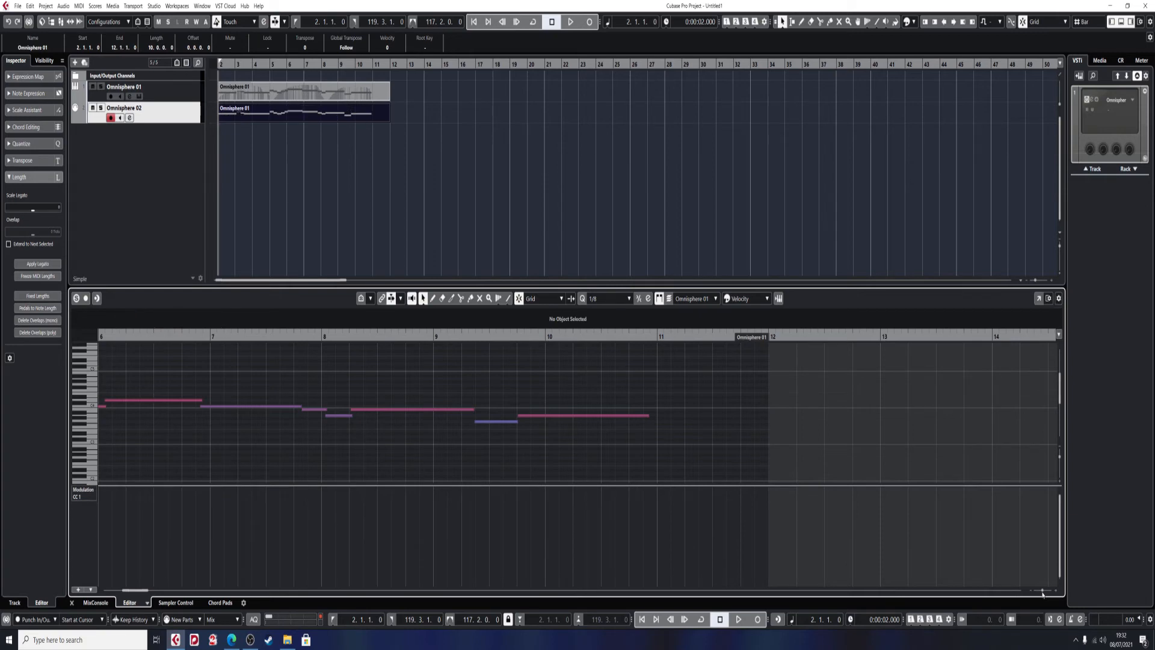
{"action": "mouse_move", "coordinate": [984, 586]}
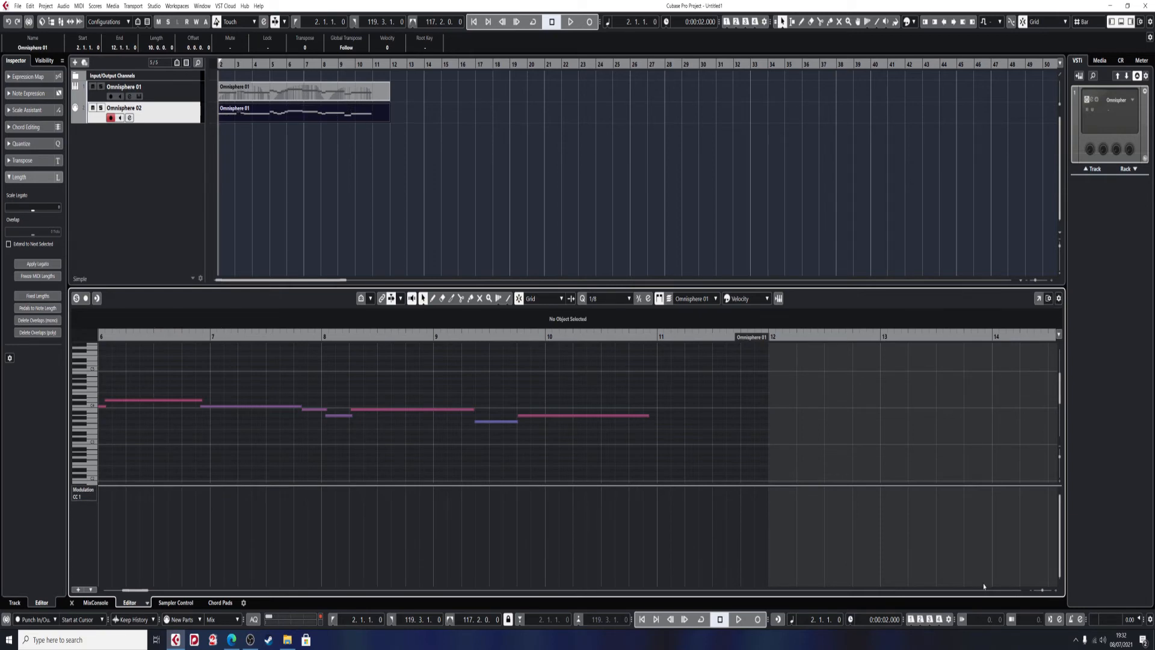
{"action": "left_click", "coordinate": [569, 22]}
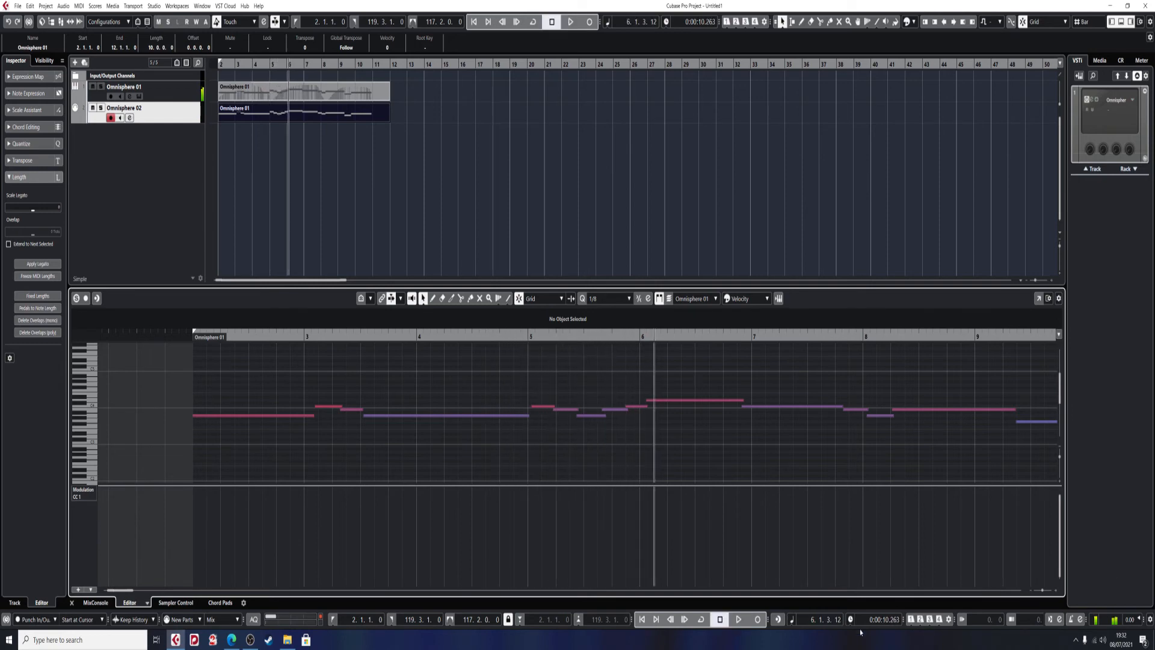
{"action": "mouse_move", "coordinate": [90, 502]}
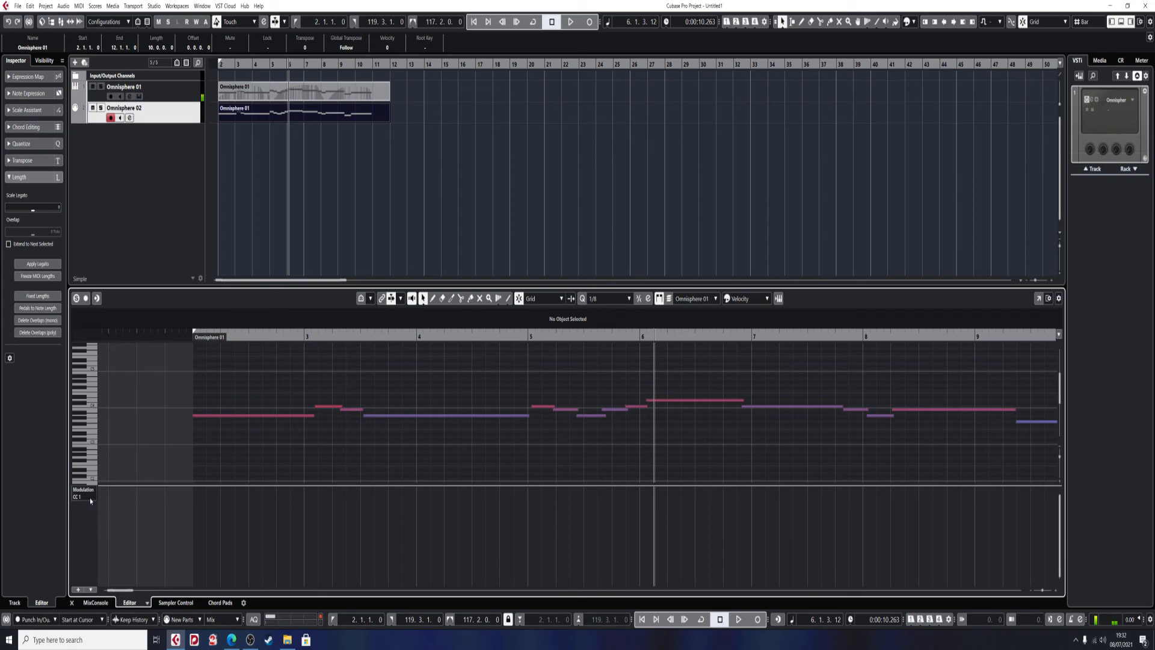
{"action": "left_click", "coordinate": [83, 498]}
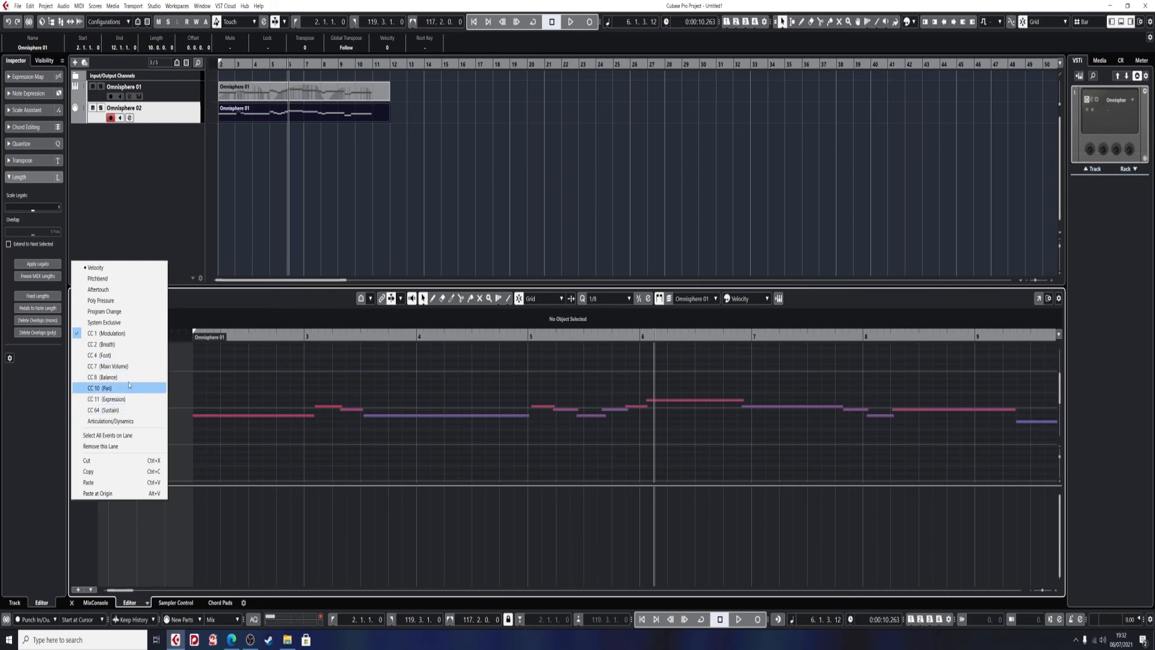
{"action": "mouse_move", "coordinate": [100, 300]}
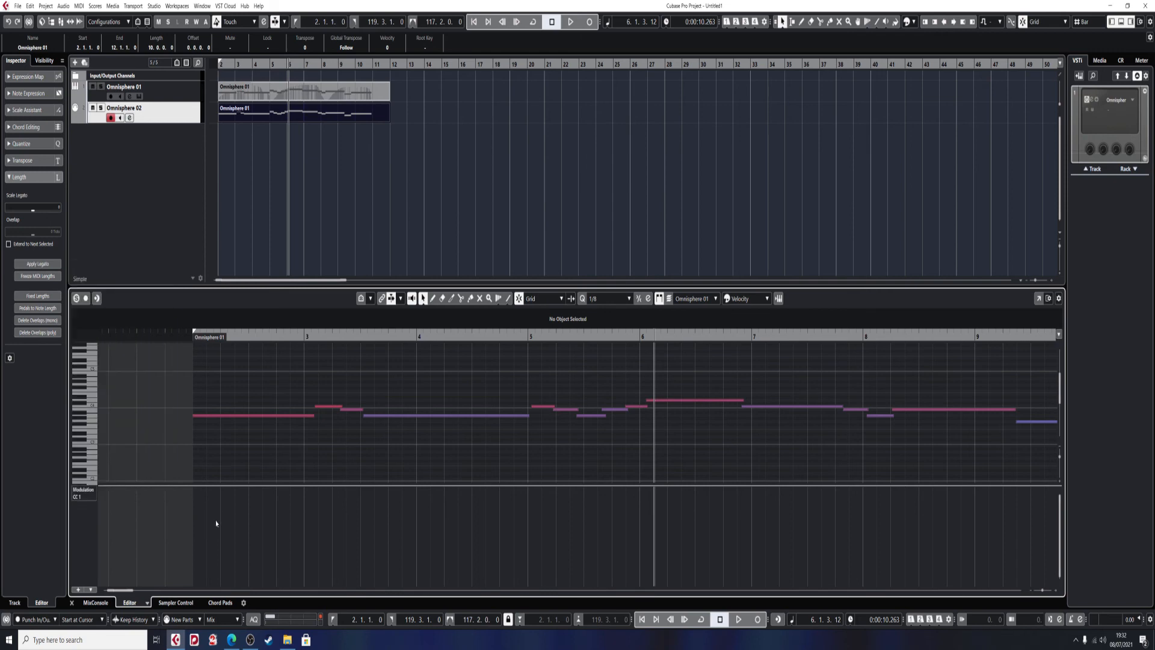
{"action": "mouse_move", "coordinate": [219, 528]}
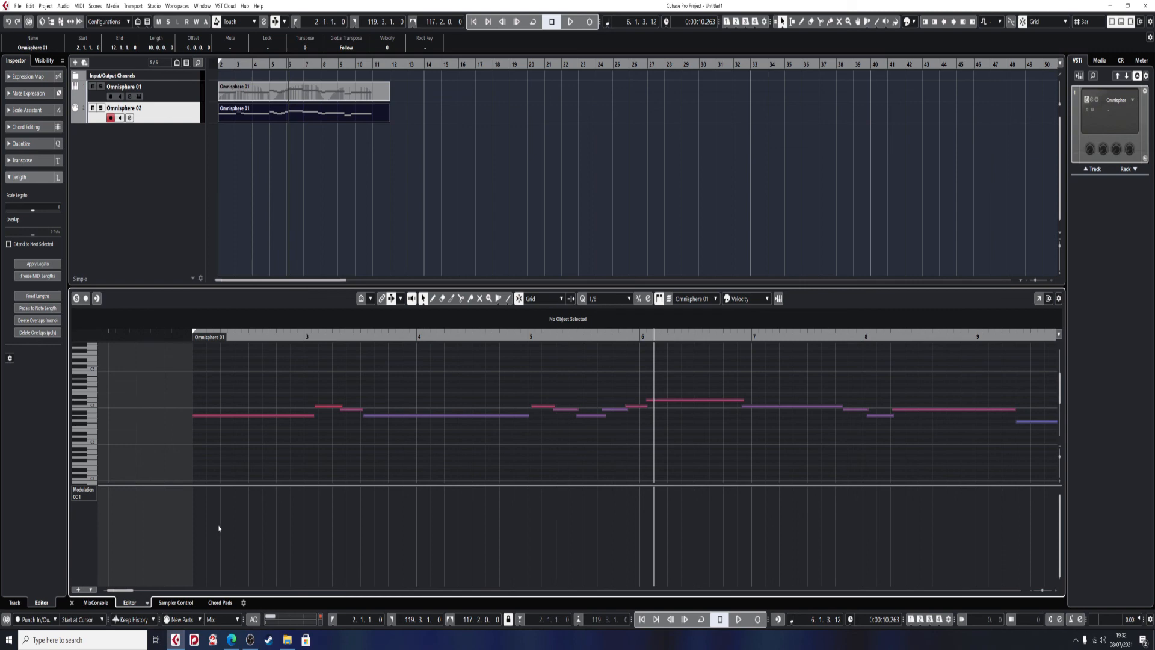